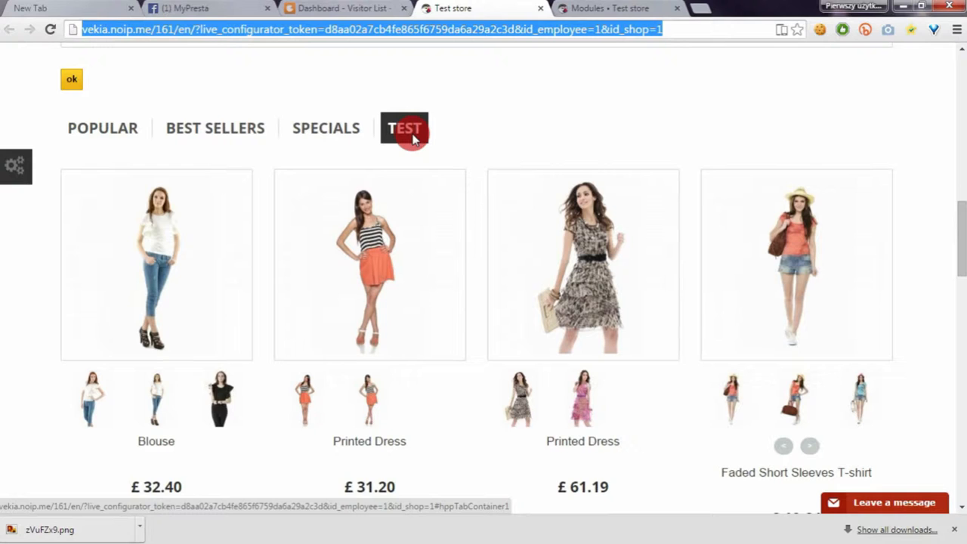
mouse_move(467, 133)
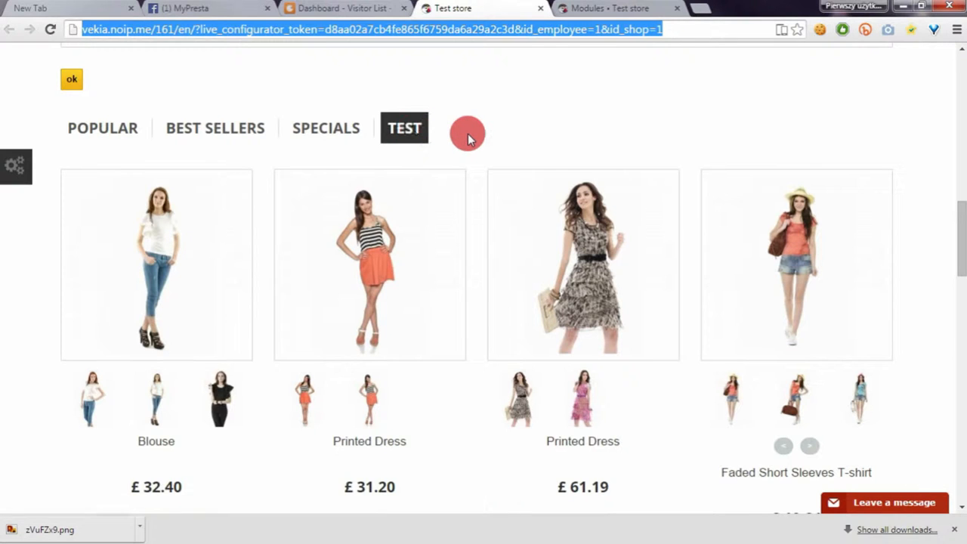
Step: Review the test tab's Method of appearing options and keep it set to Tab, comparing against the storefront
click(620, 9)
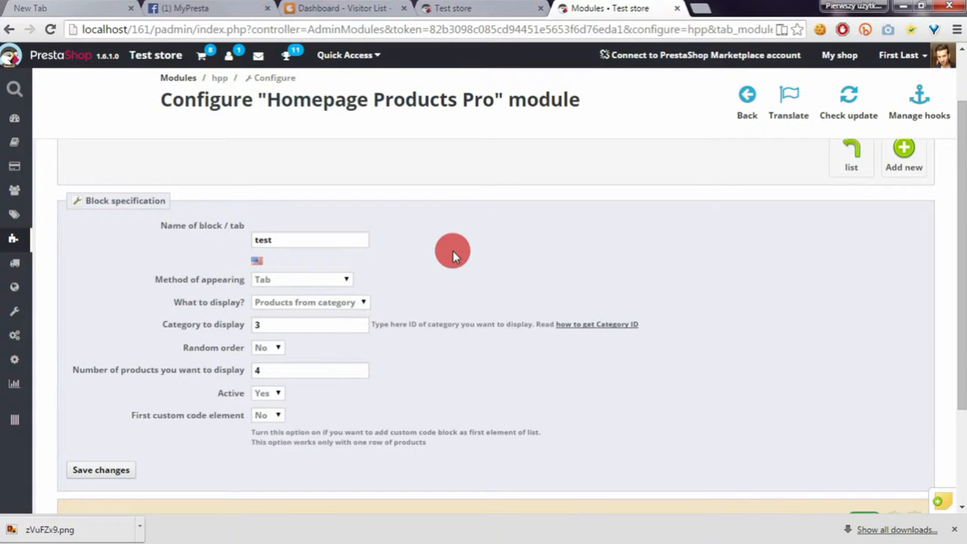
mouse_move(338, 233)
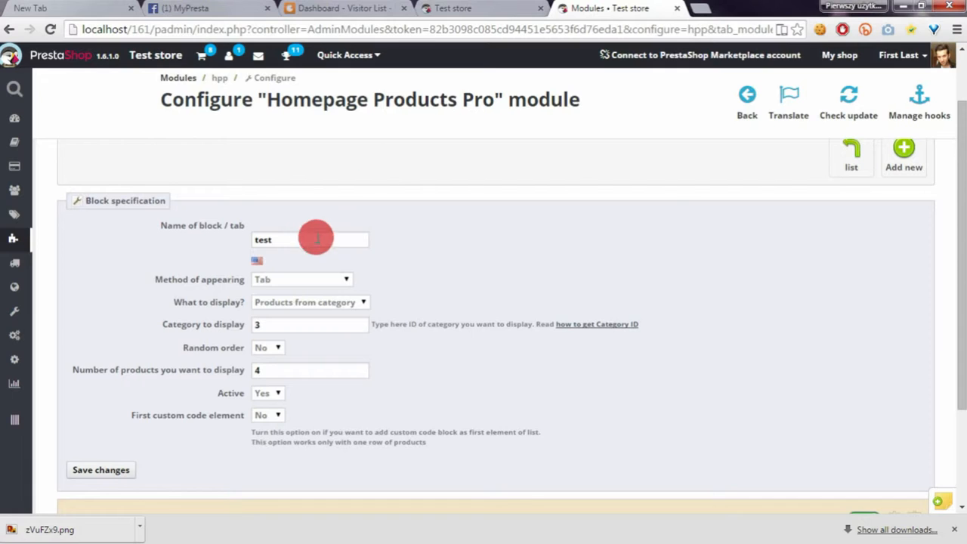
click(480, 9)
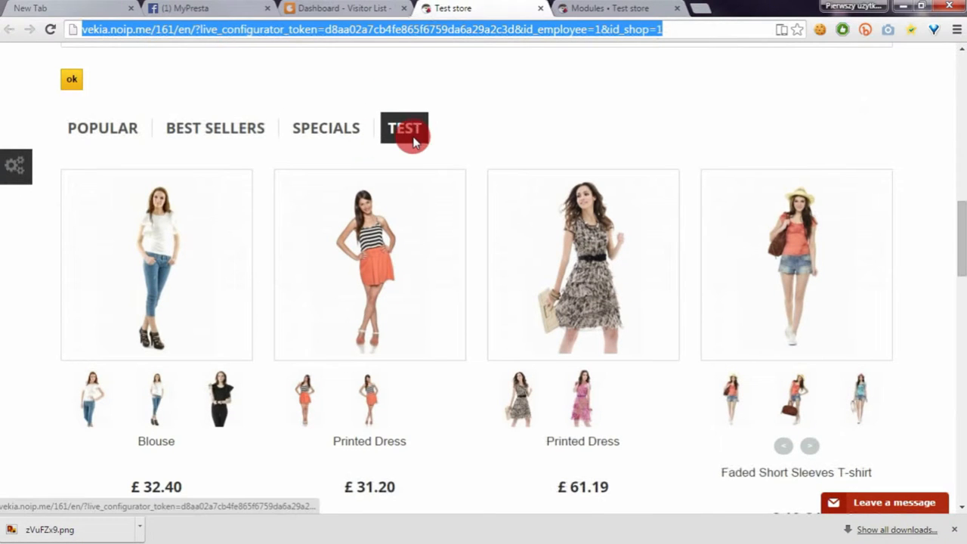
click(612, 9)
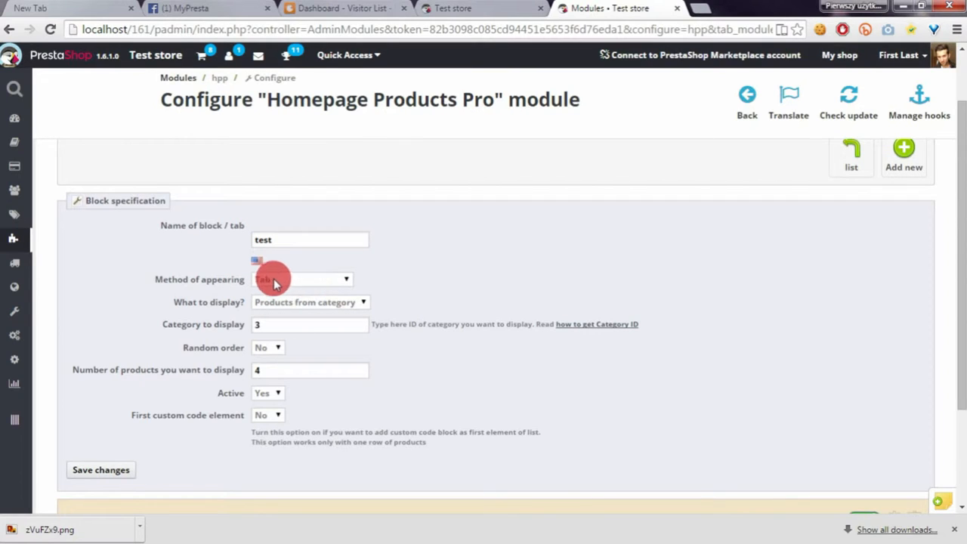
click(301, 278)
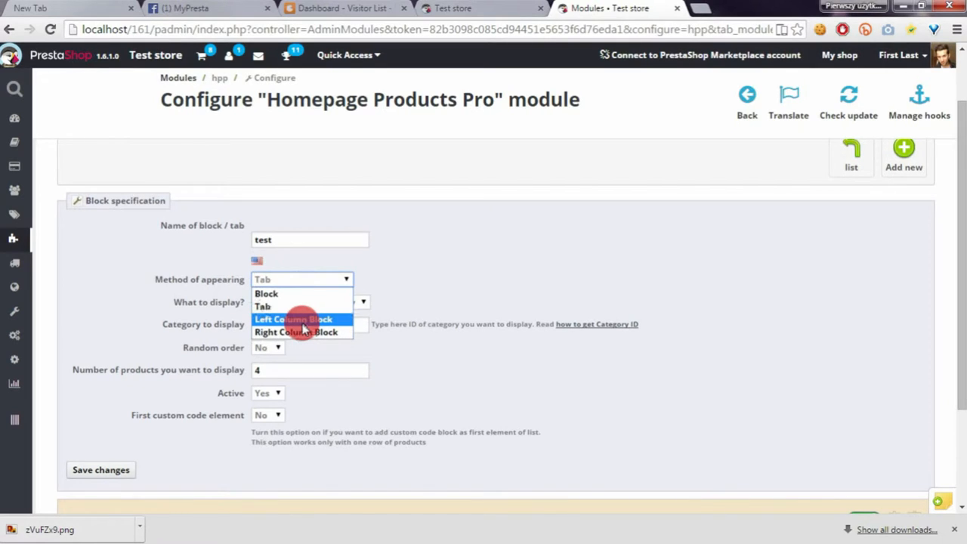
mouse_move(302, 332)
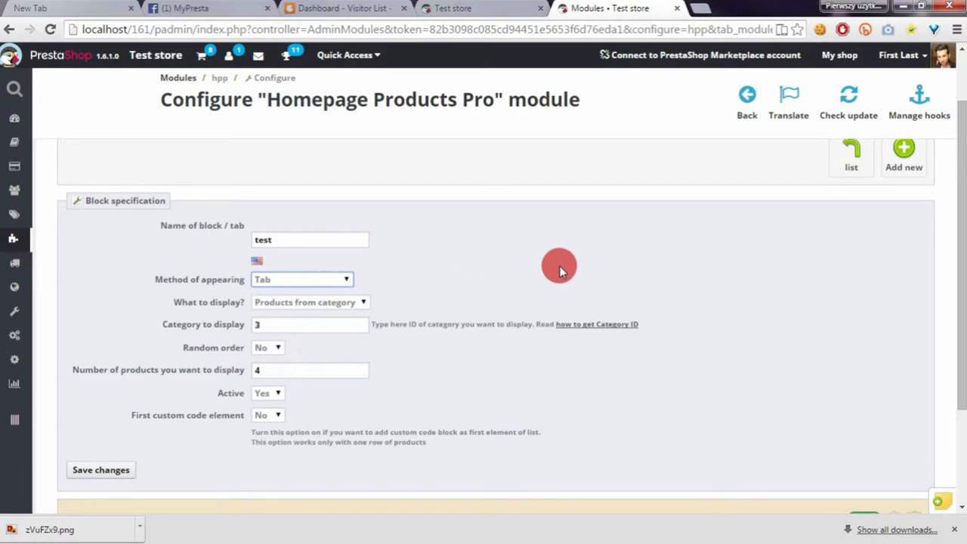
mouse_move(295, 313)
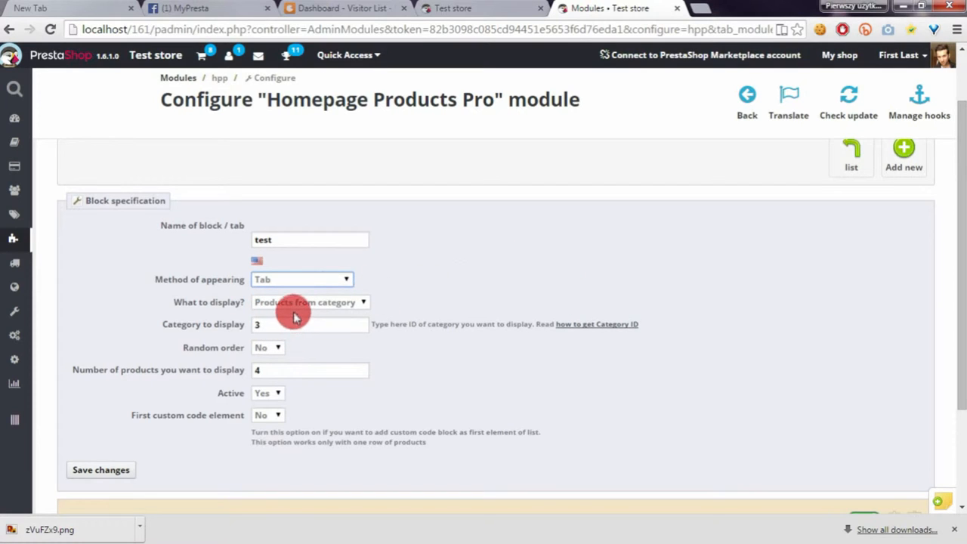
mouse_move(338, 312)
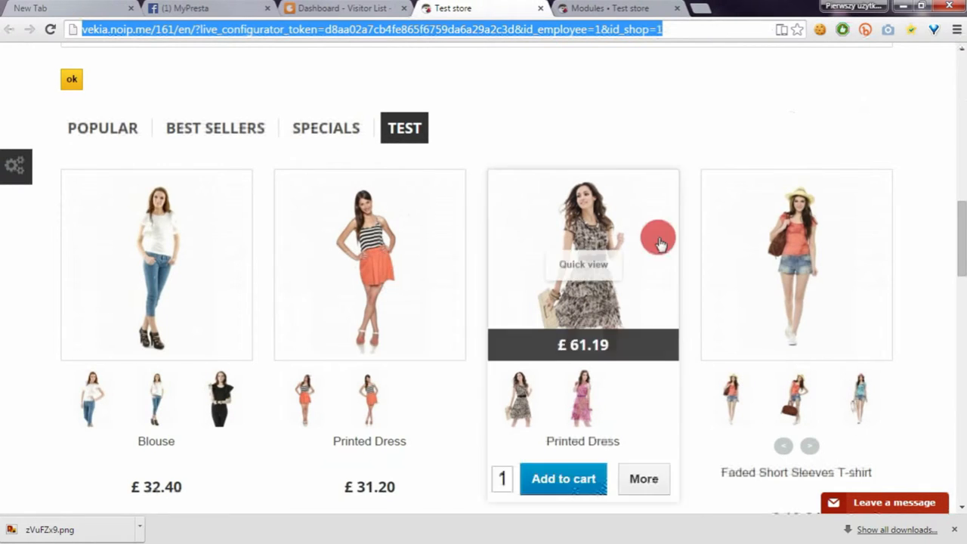
click(612, 9)
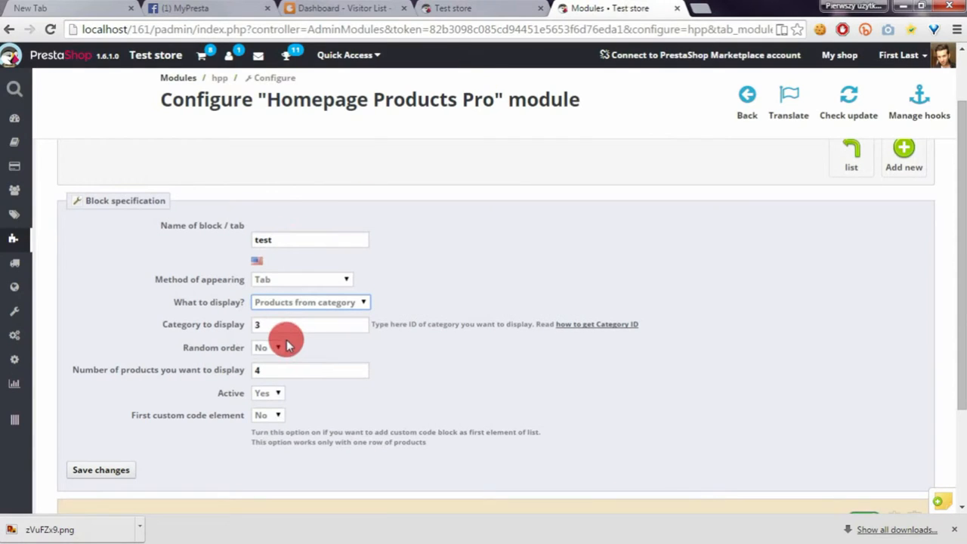
mouse_move(288, 323)
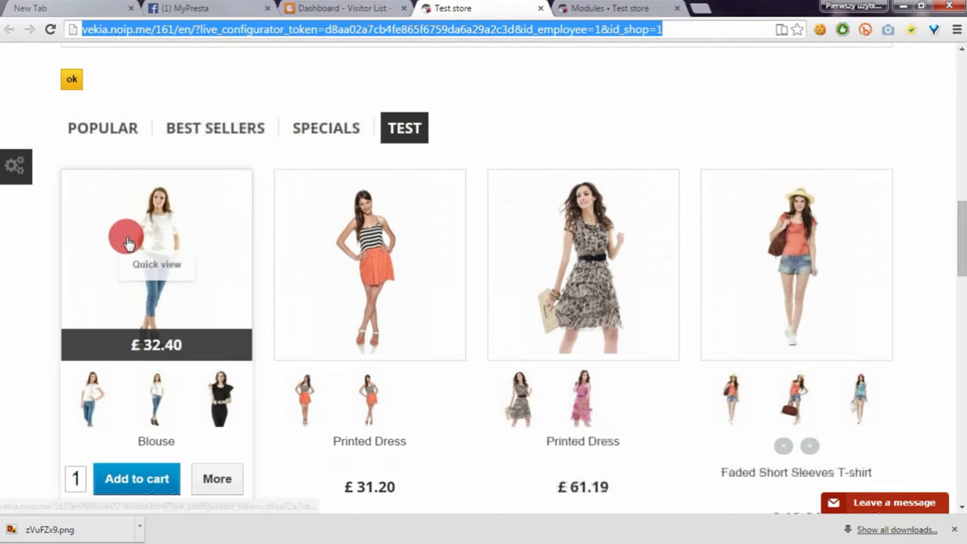
click(612, 9)
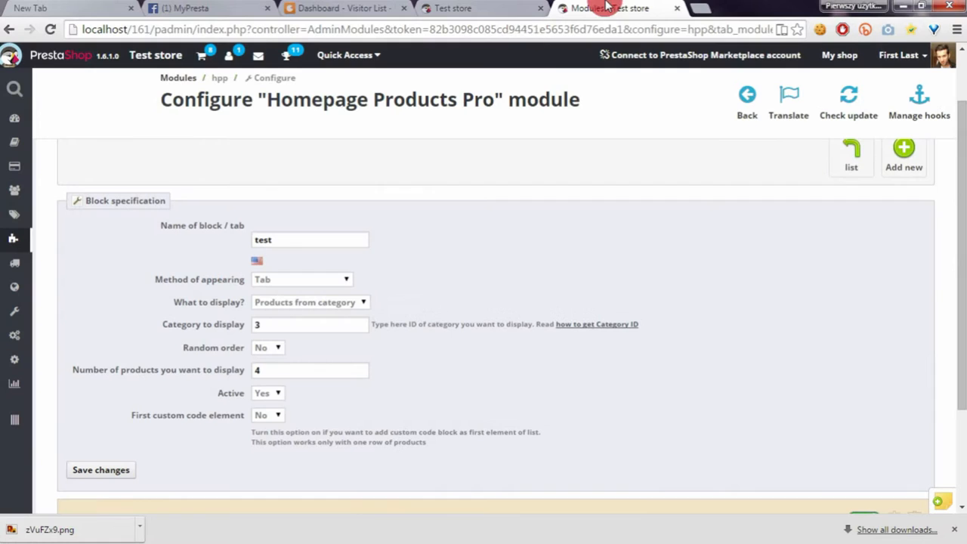
mouse_move(14, 148)
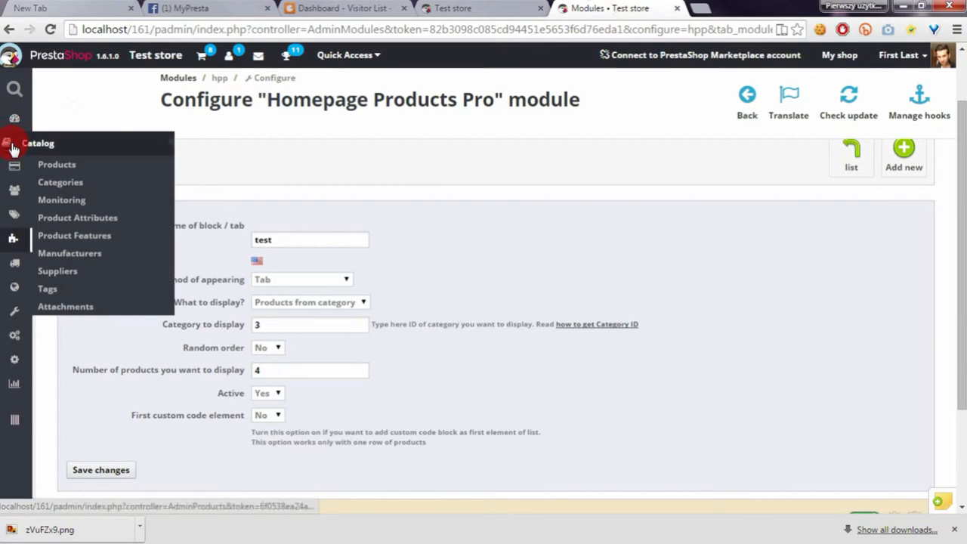
Step: Show the Catalog > Products list filtered to the Women category
click(57, 164)
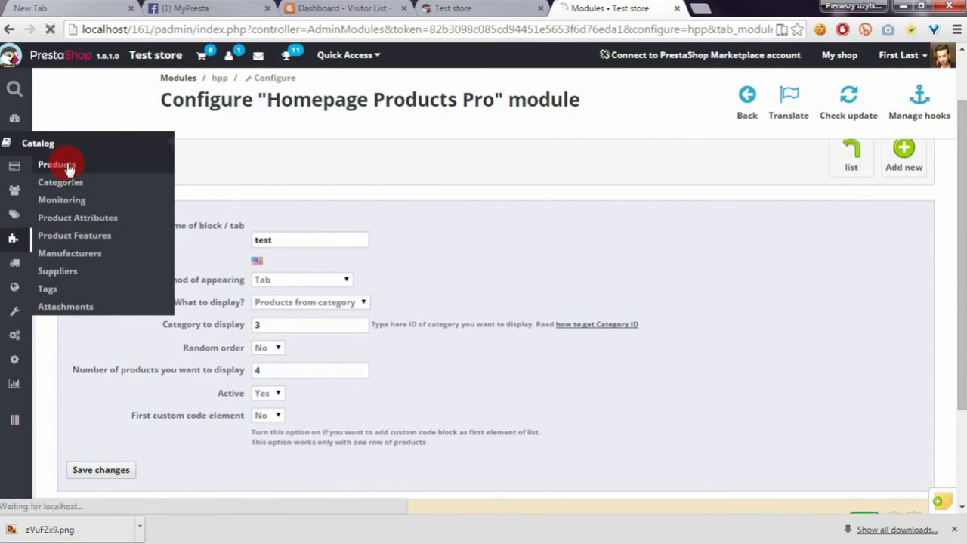
click(56, 165)
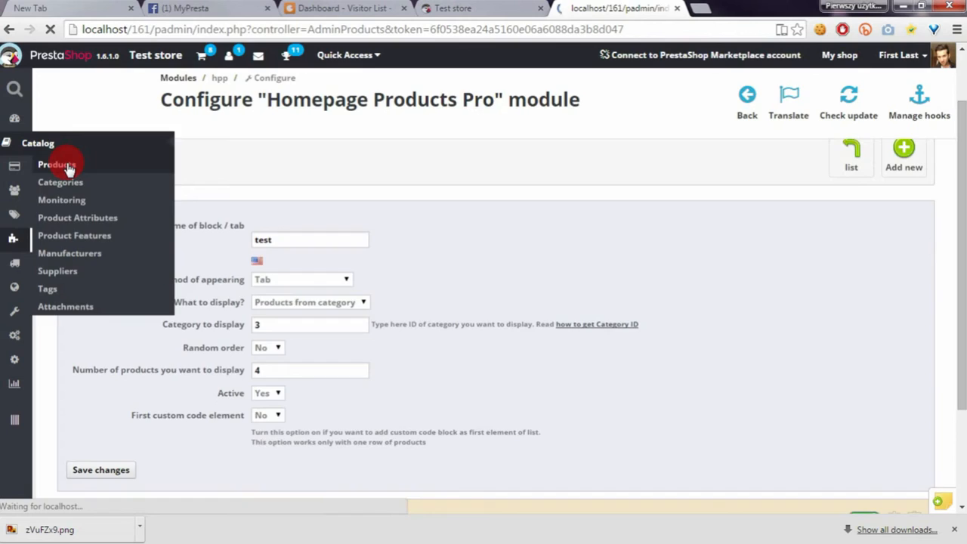
click(55, 163)
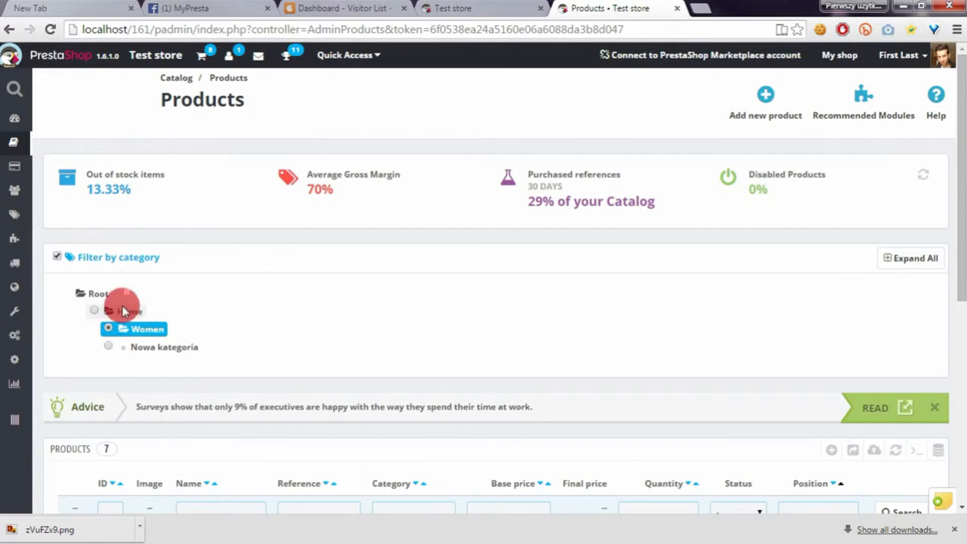
mouse_move(164, 296)
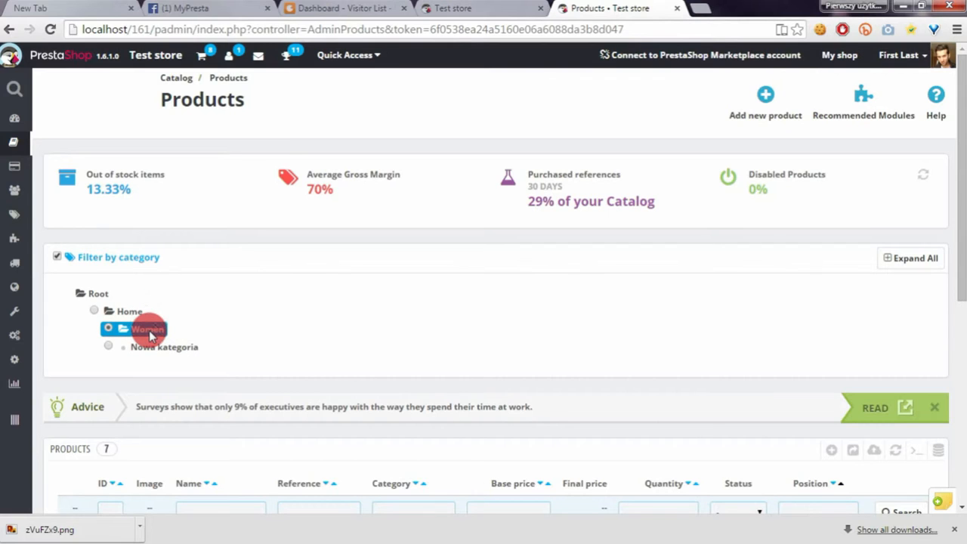
click(148, 330)
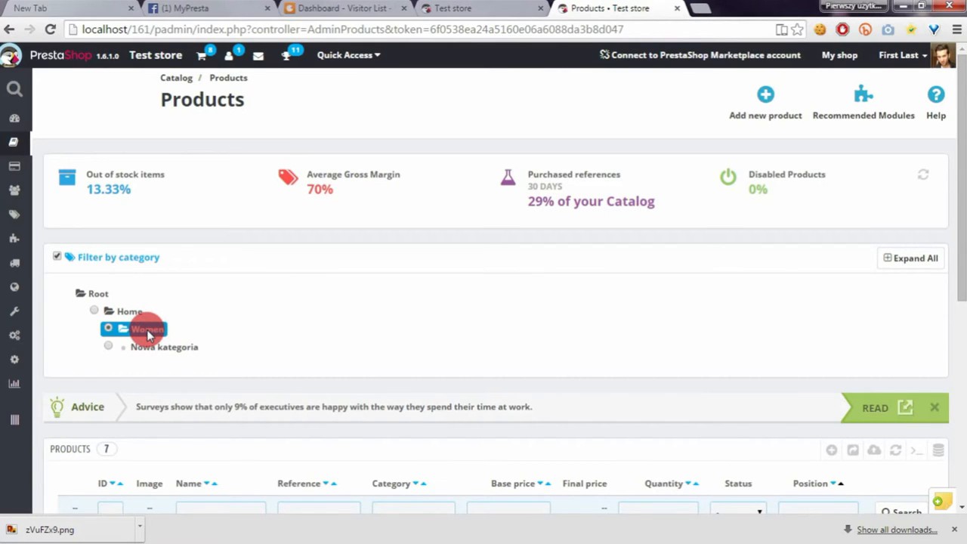
click(122, 330)
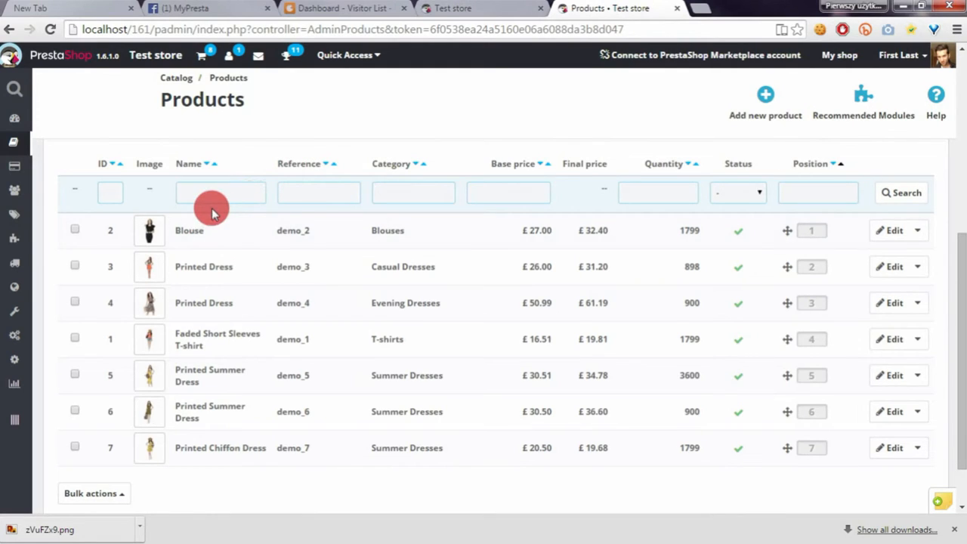
mouse_move(786, 230)
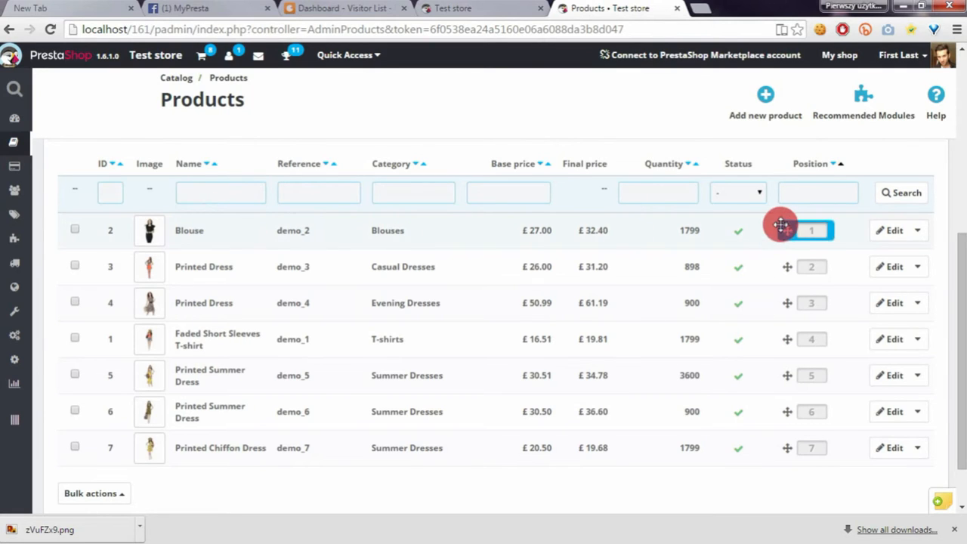
Step: Drag Blouse below the Printed Dresses and Printed Chiffon Dress to first position, then view the storefront tab
drag(786, 229, 786, 309)
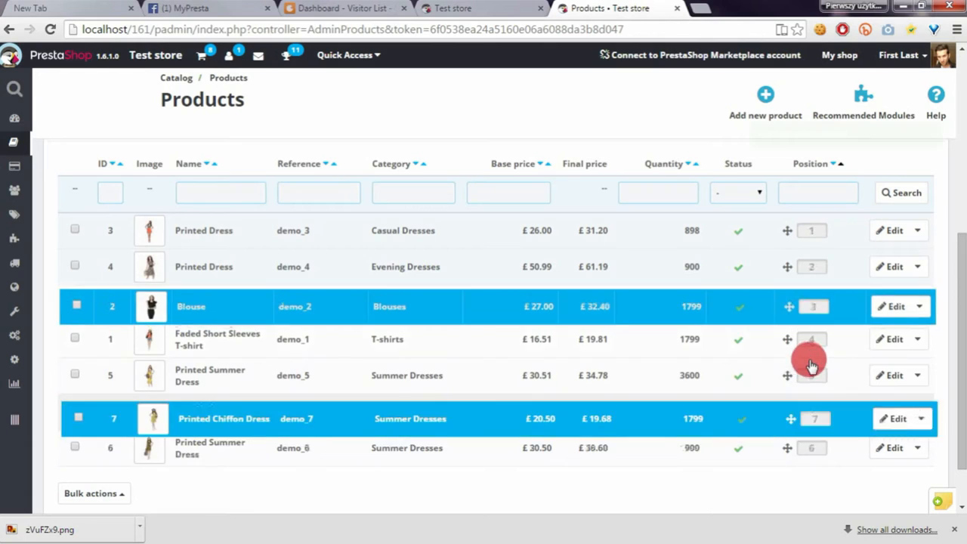
drag(791, 419, 764, 263)
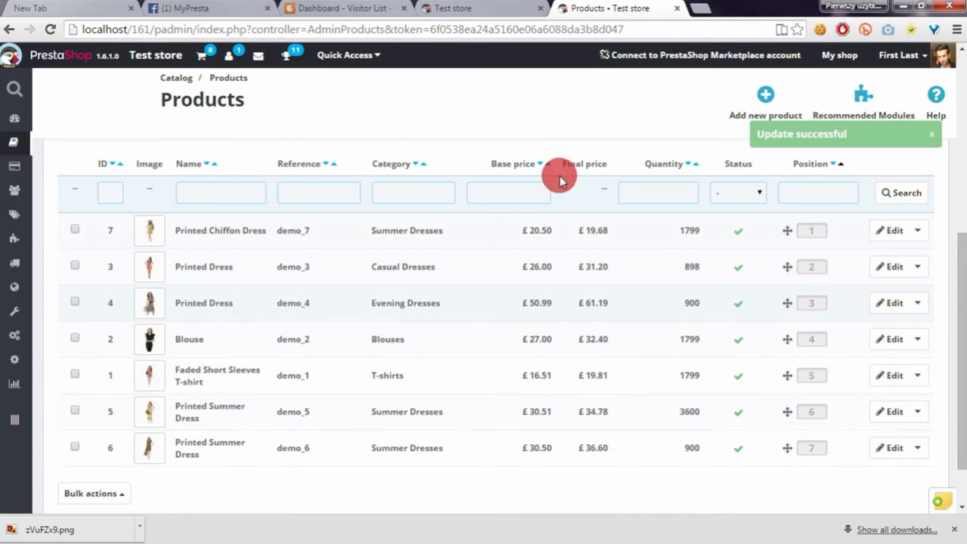
click(480, 9)
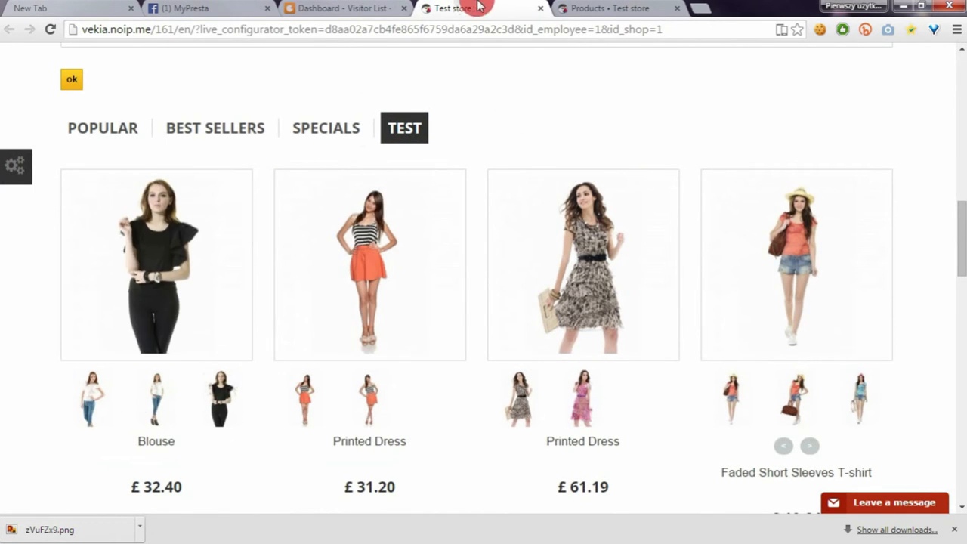
click(612, 9)
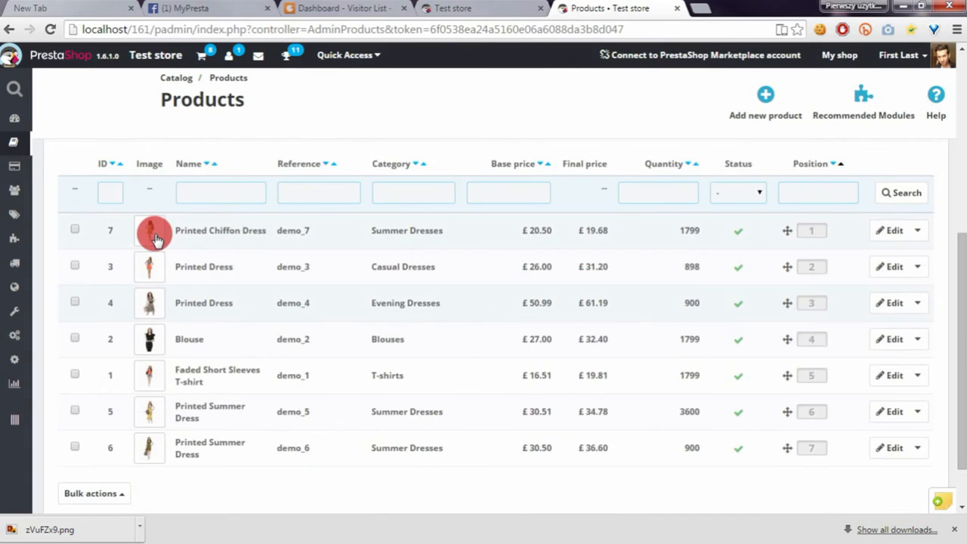
mouse_move(210, 244)
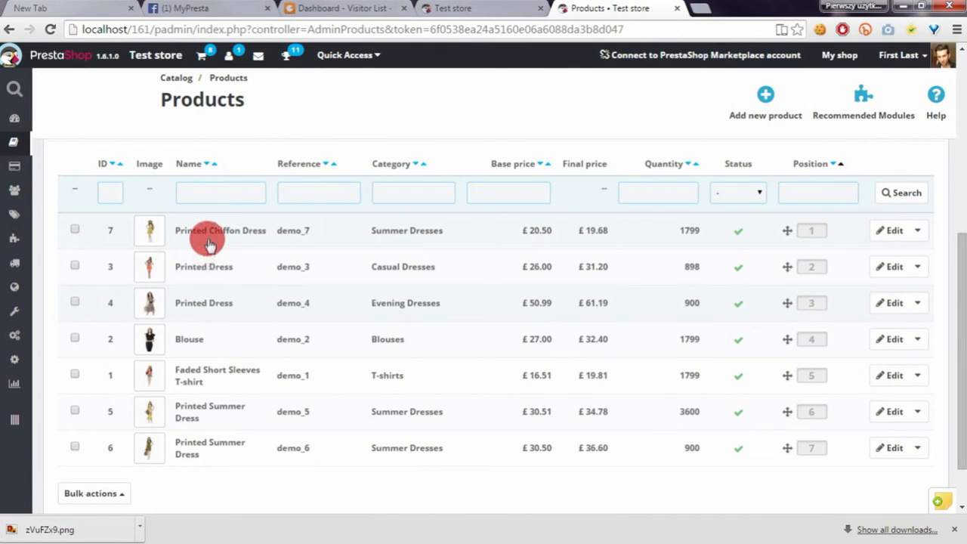
click(480, 9)
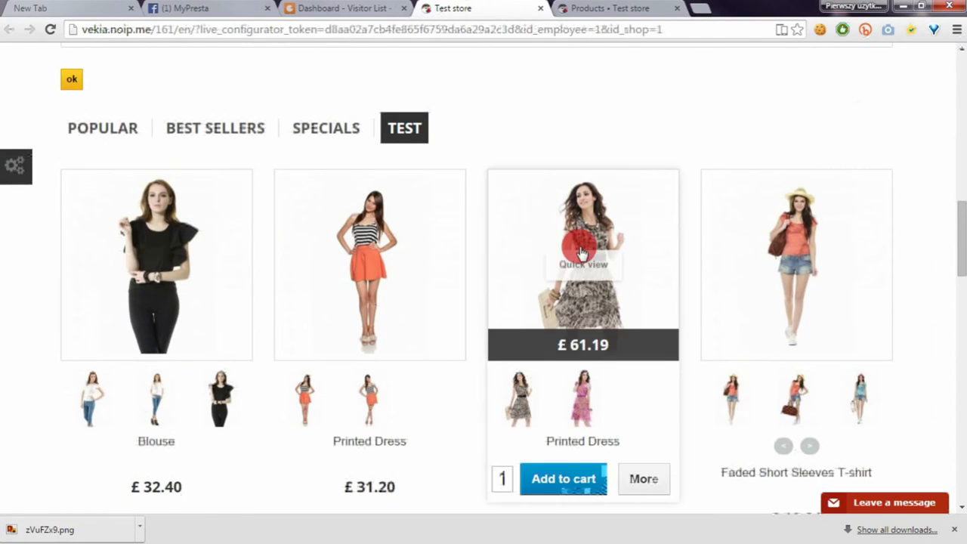